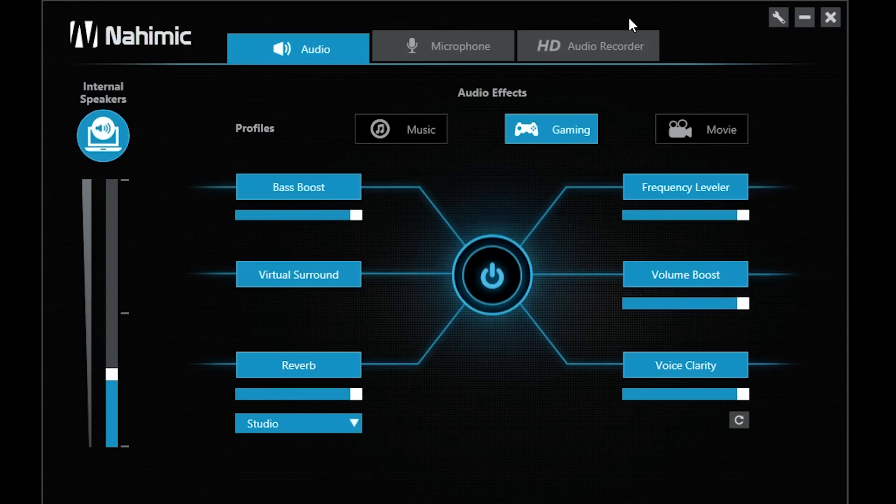
- Nudge Bass Boost down and back to full, then try the Music, Gaming and Movie profiles
drag(358, 216, 326, 216)
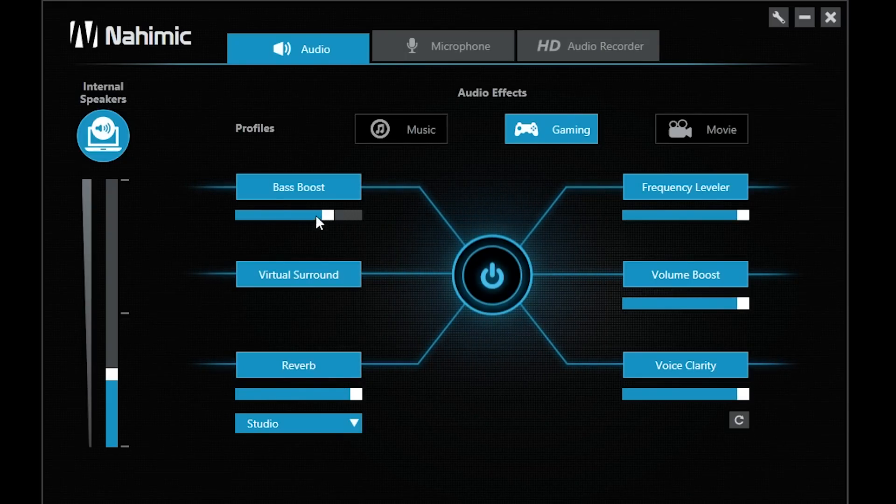
drag(326, 215, 358, 215)
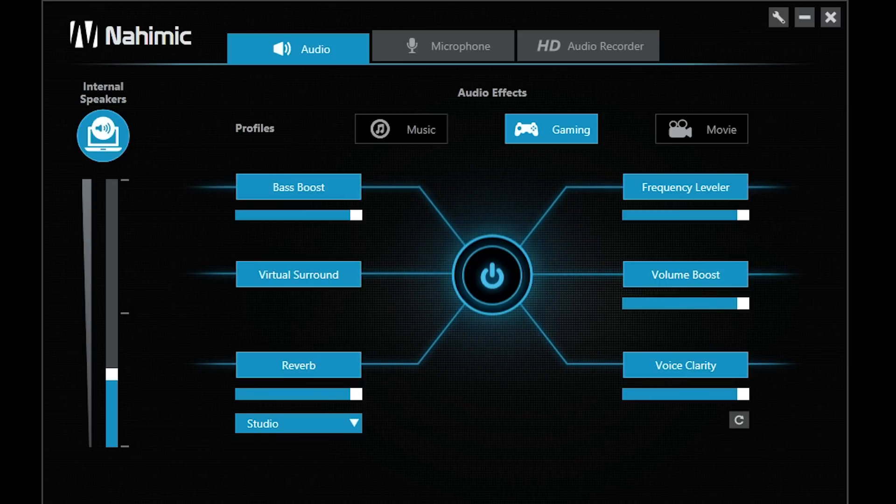
click(400, 129)
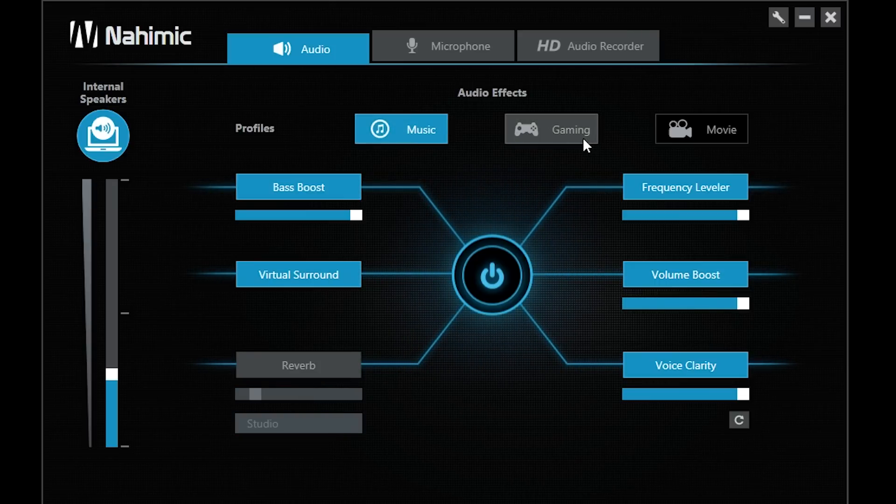
click(551, 128)
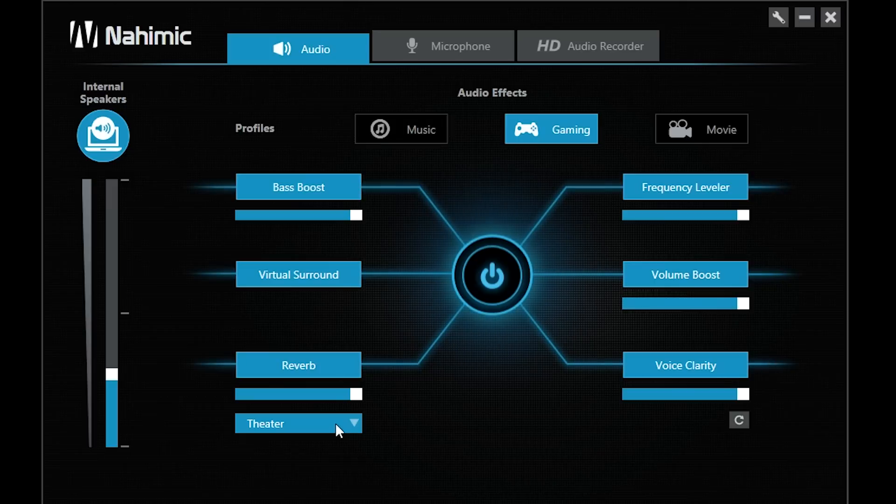
click(701, 129)
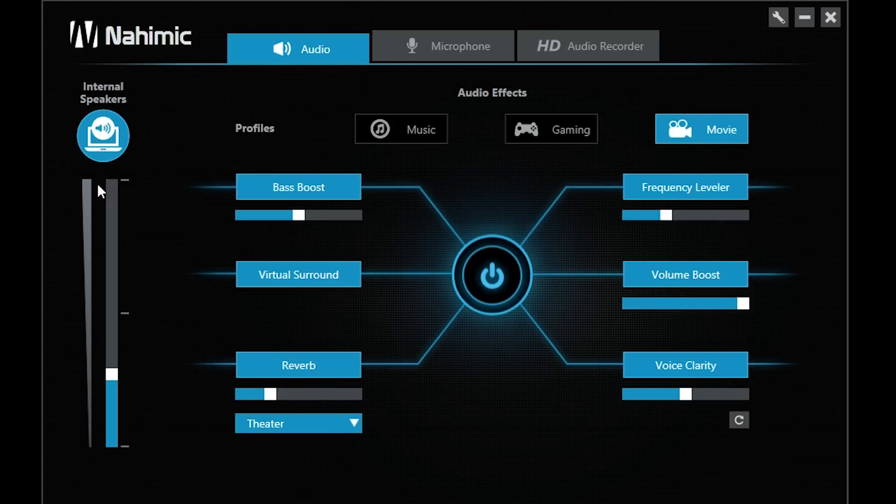
- Raise the internal speaker volume to maximum, settle on Gaming and reset the effects to defaults
drag(110, 380, 110, 183)
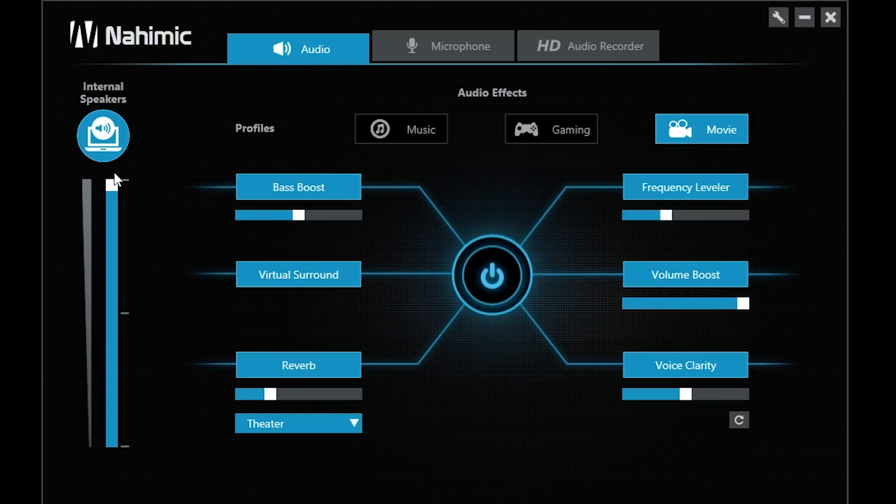
click(551, 129)
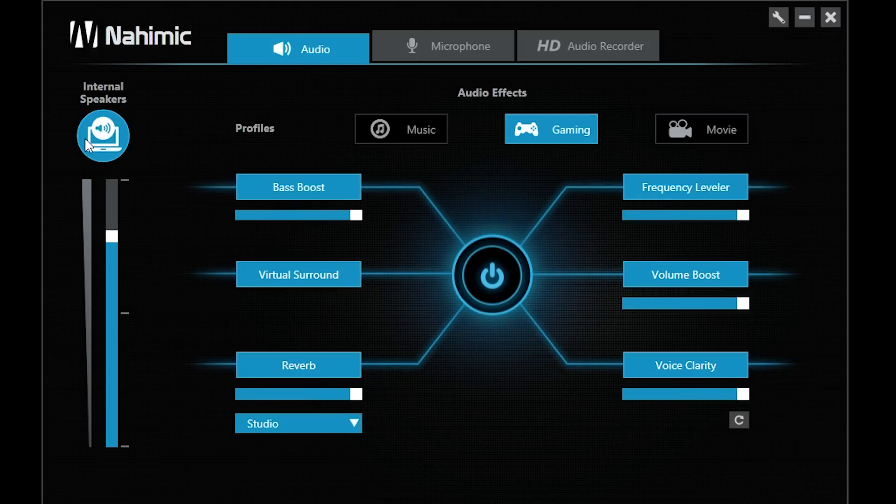
mouse_move(739, 420)
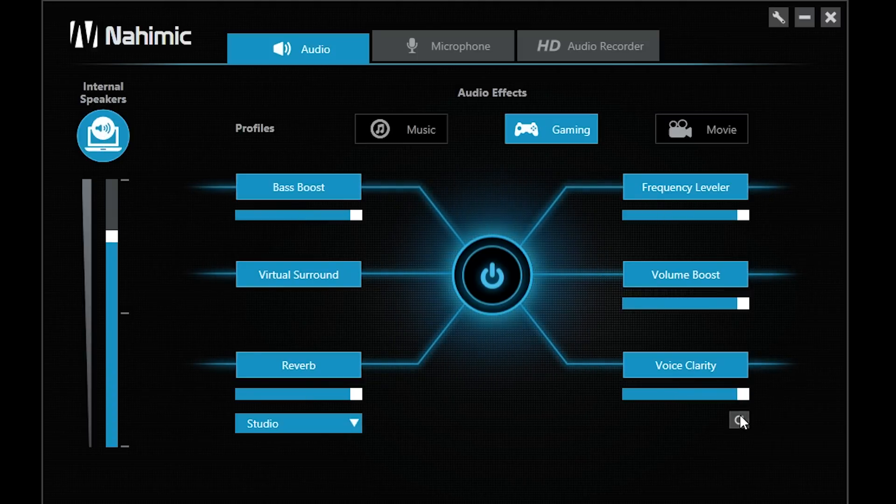
click(442, 46)
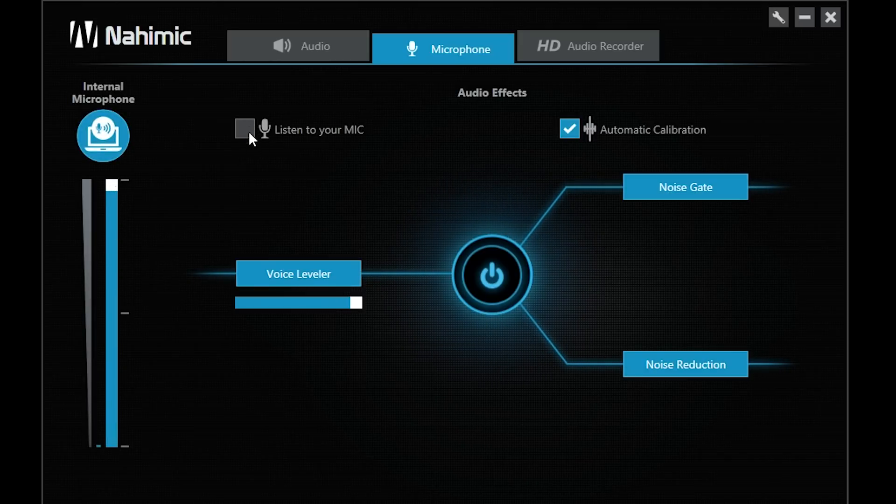
mouse_move(611, 59)
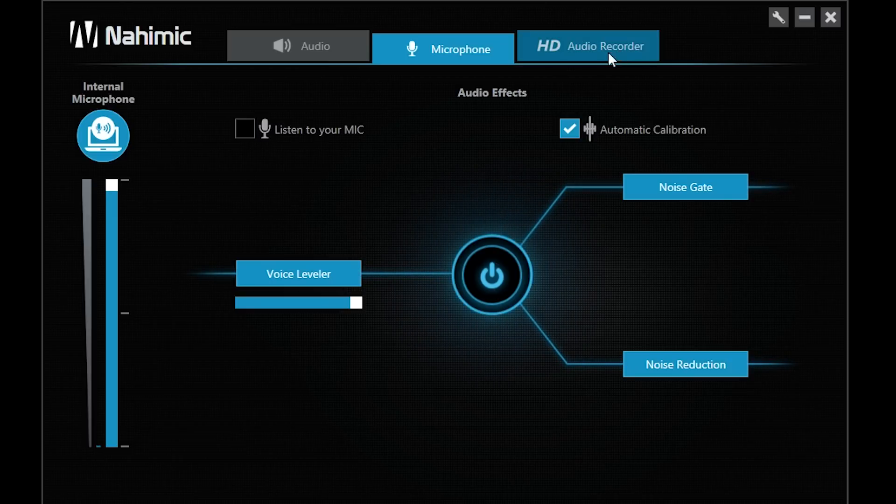
- Show the HD Audio Recorder settings page
click(588, 46)
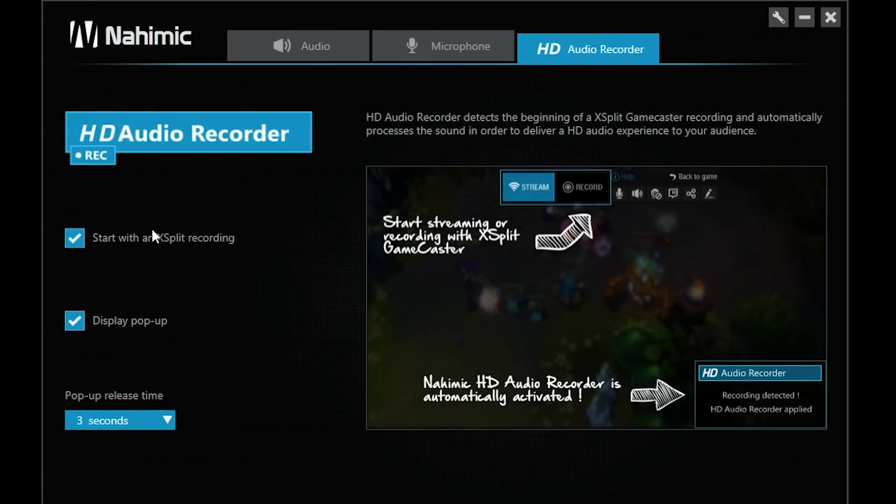
mouse_move(607, 317)
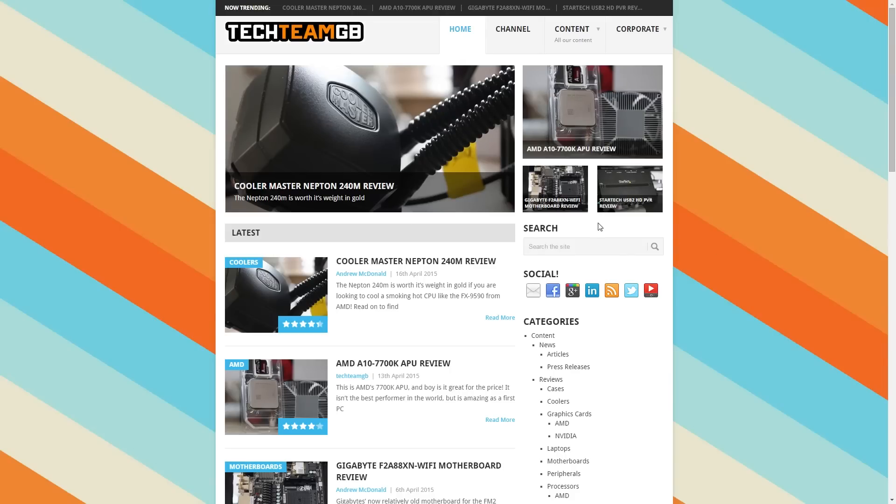
- Browse down the review listing and open the Cooler Master Nepton 240M review
scroll(down, 3)
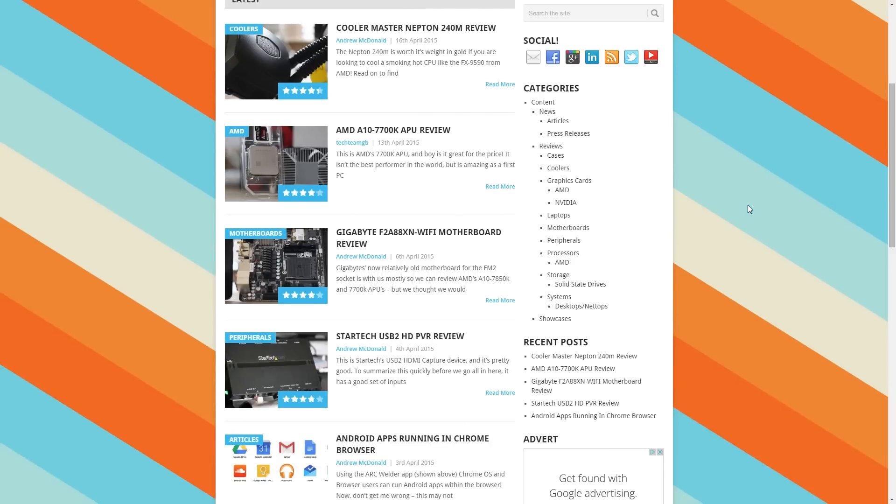
scroll(down, 3)
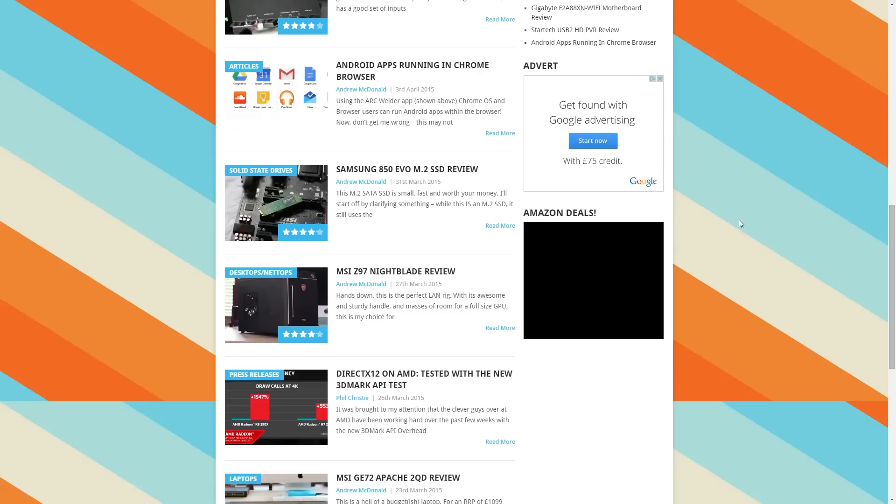
scroll(down, 3)
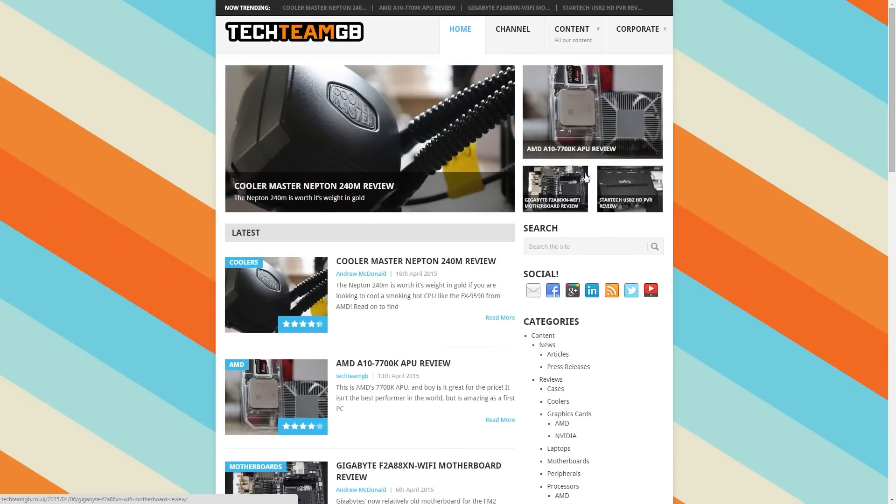
click(313, 185)
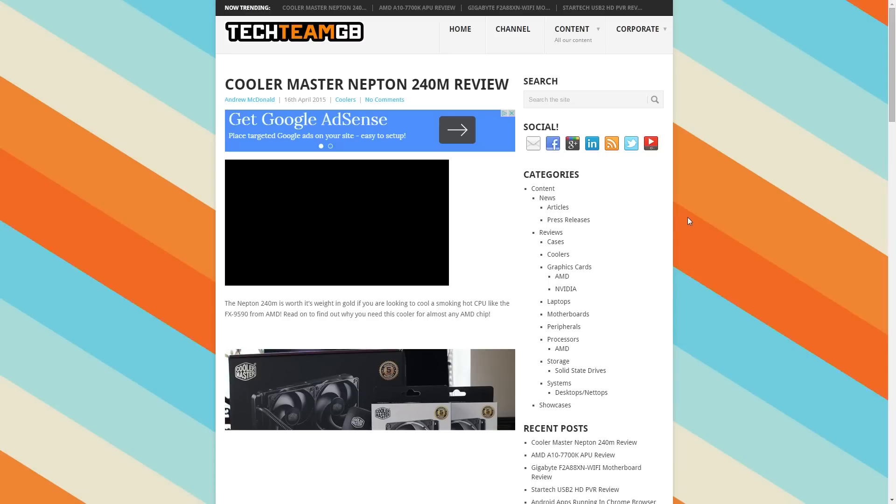
- Read the Nepton 240M review down to its temperature results, then go to the Press Releases archive
scroll(down, 3)
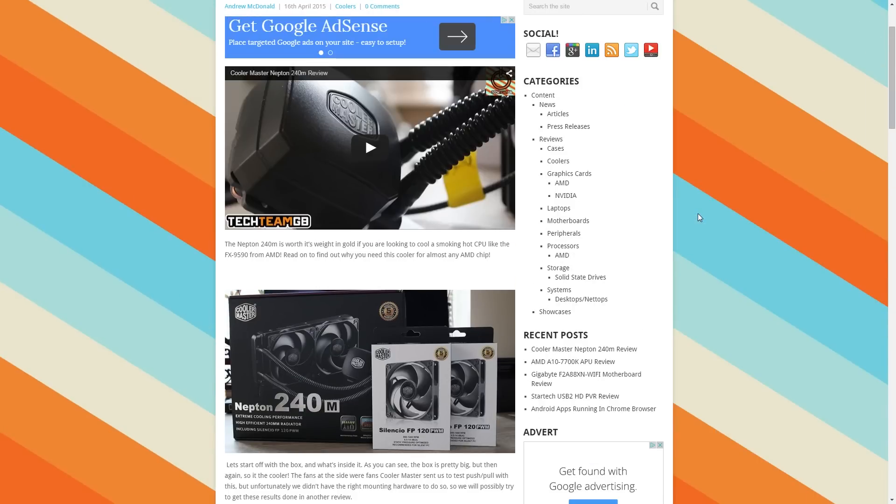
scroll(down, 3)
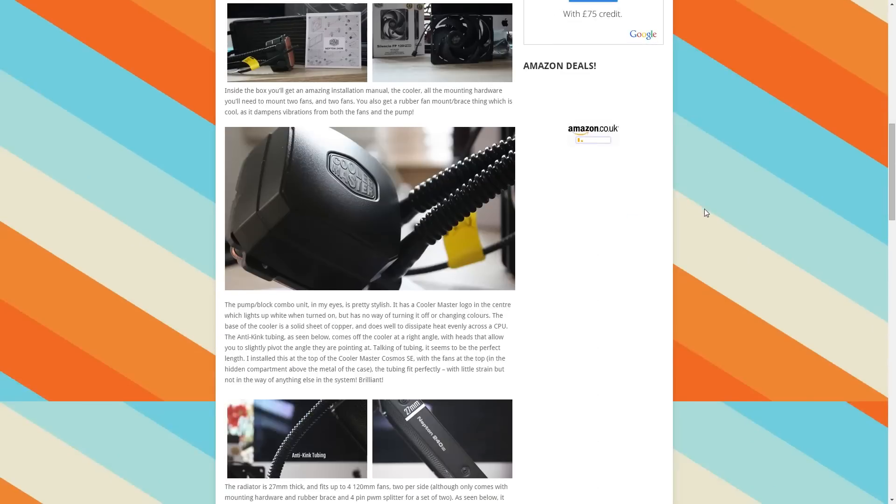
scroll(down, 3)
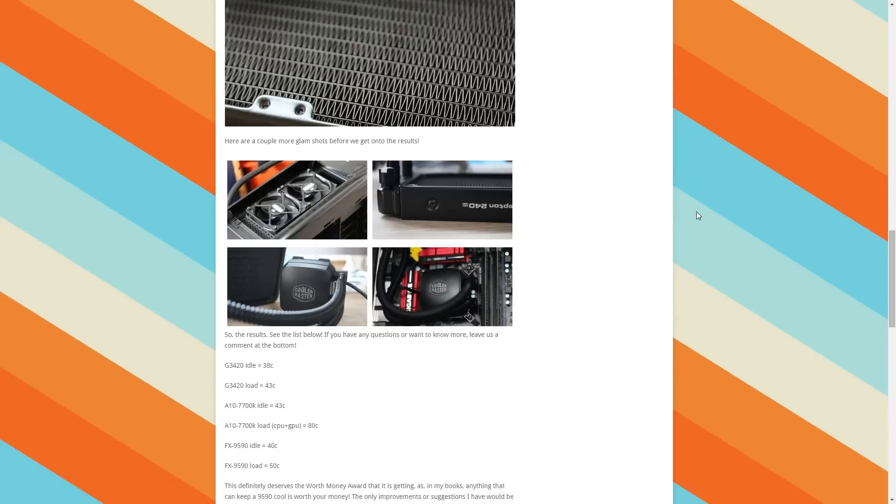
scroll(down, 3)
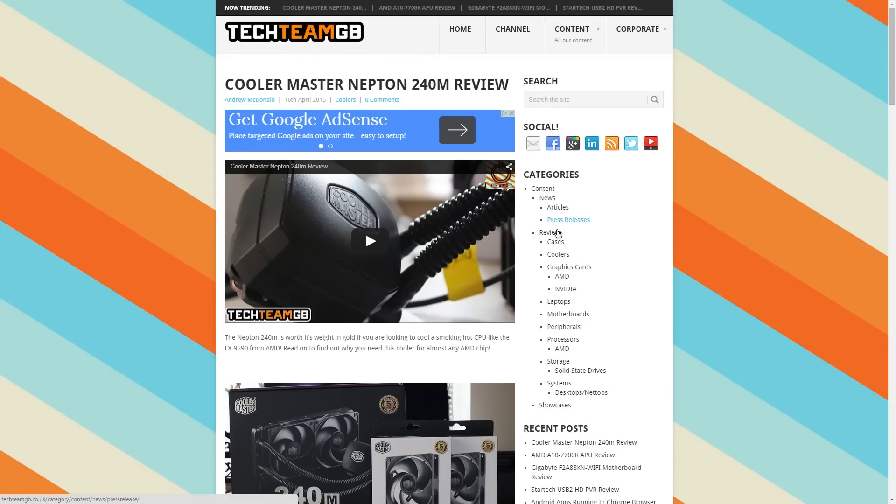
click(569, 219)
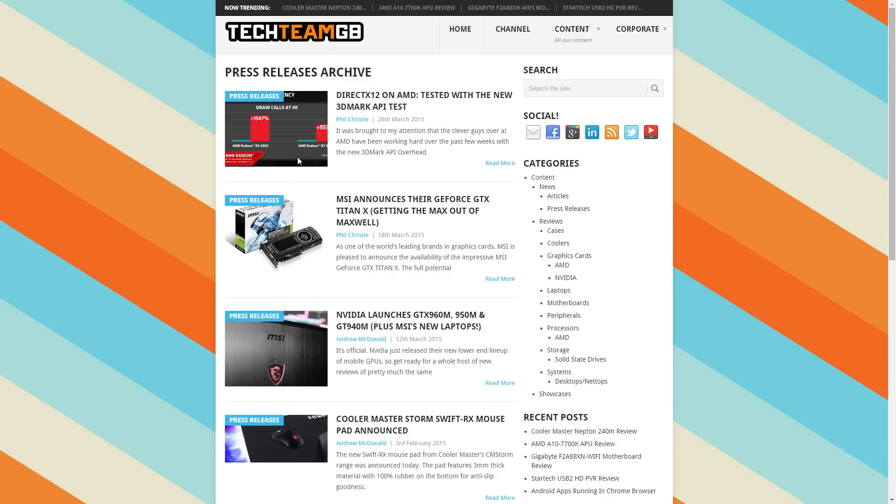
- Read the DirectX12 on AMD press release down to its multi-core scaling results
click(423, 101)
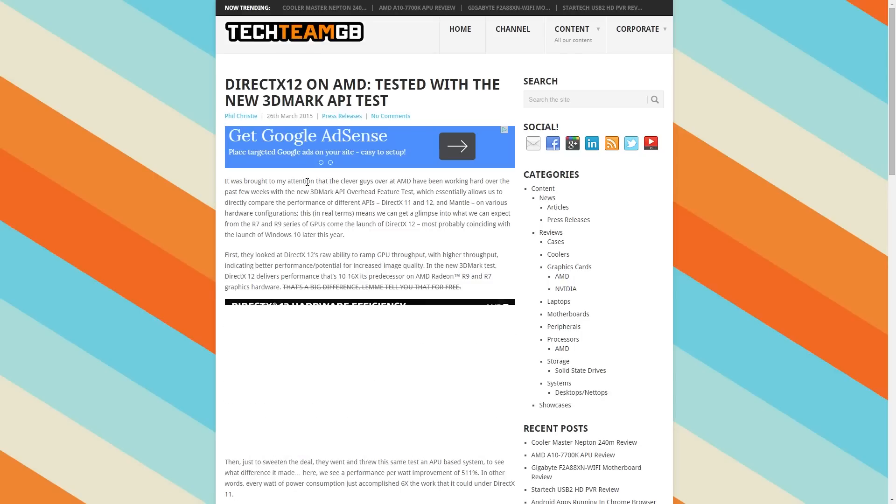
scroll(down, 3)
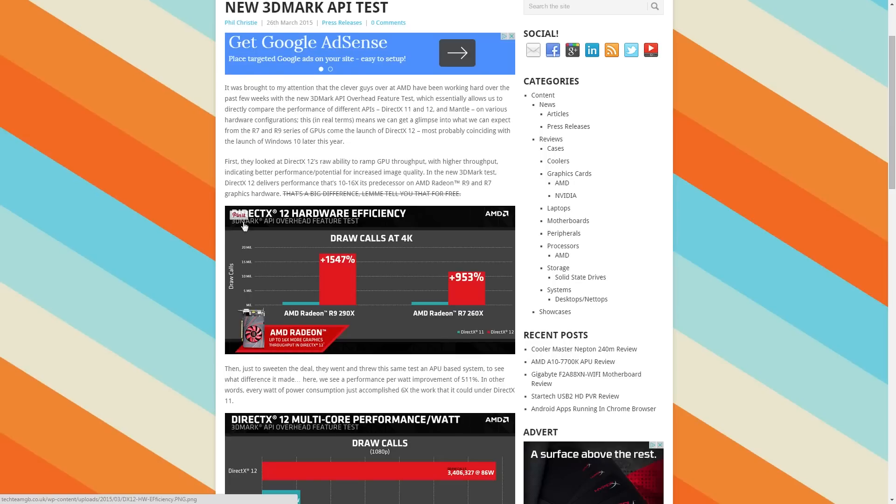
scroll(down, 3)
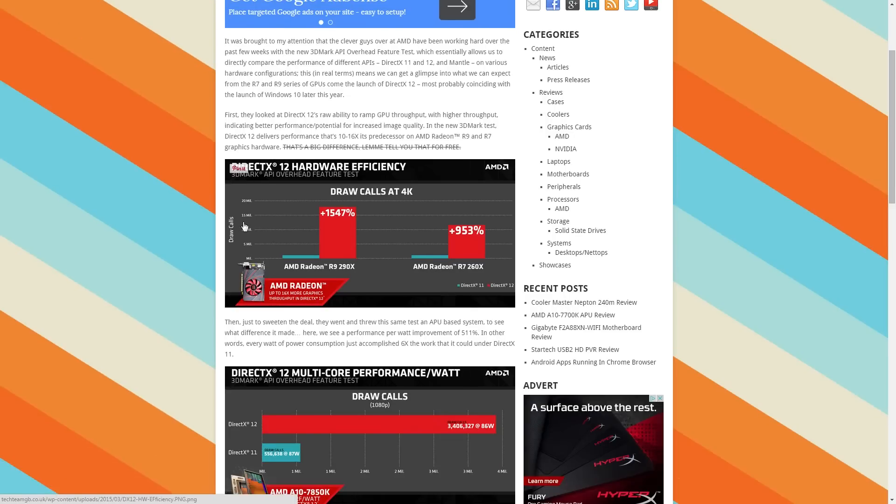
scroll(down, 3)
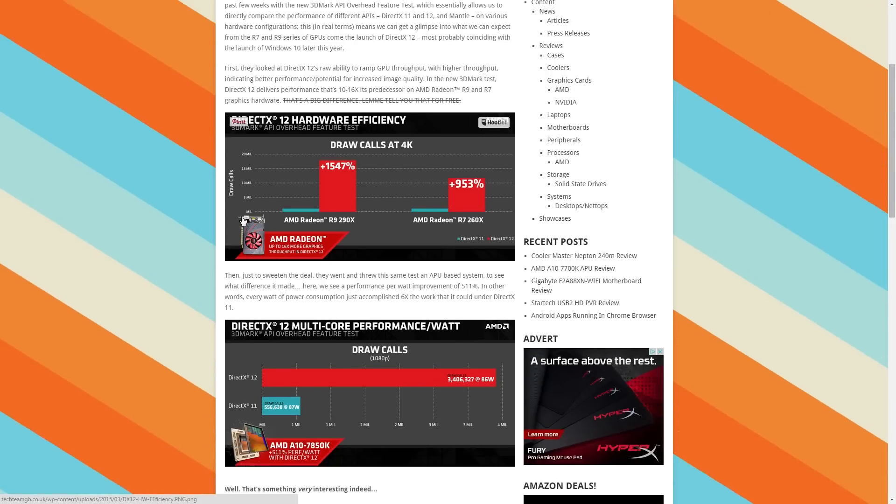
scroll(down, 3)
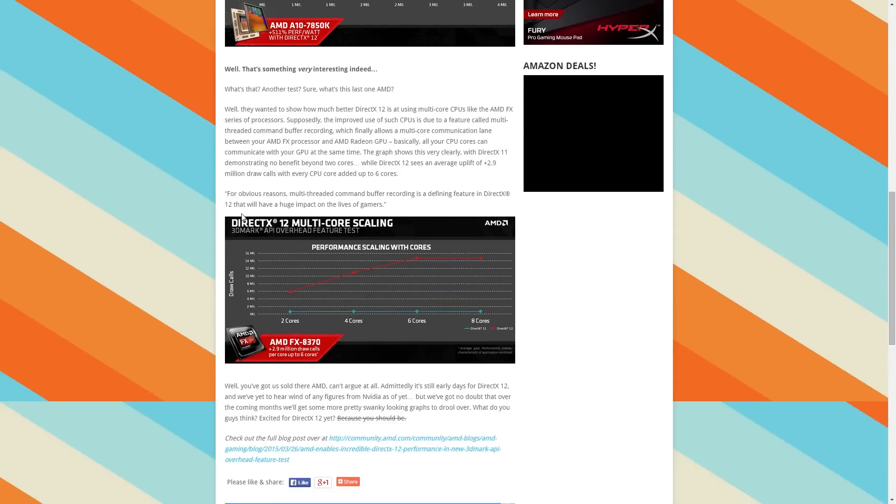
scroll(down, 3)
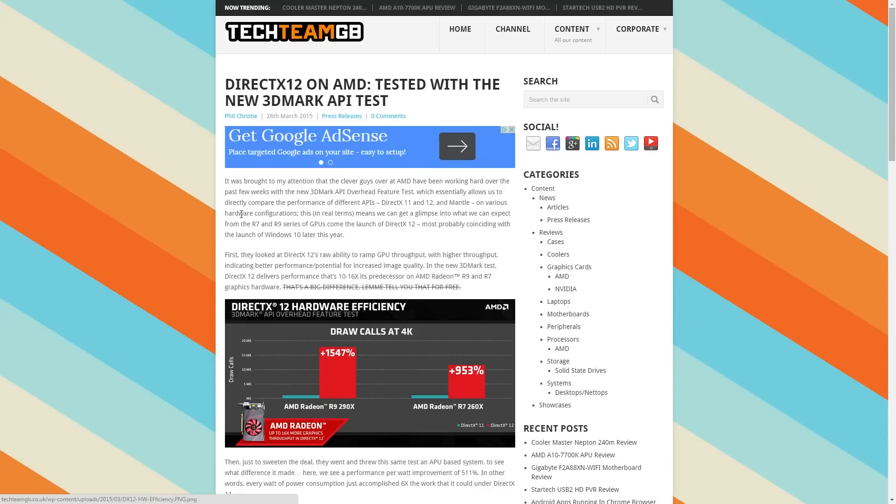
mouse_move(558, 254)
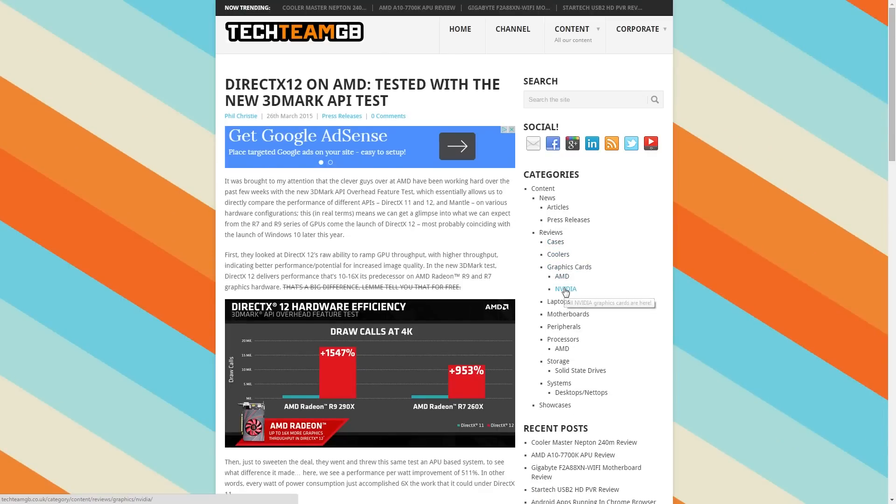
- From the NVIDIA reviews, read the MSI GTX 960 Gaming 2G review through its second page
click(566, 289)
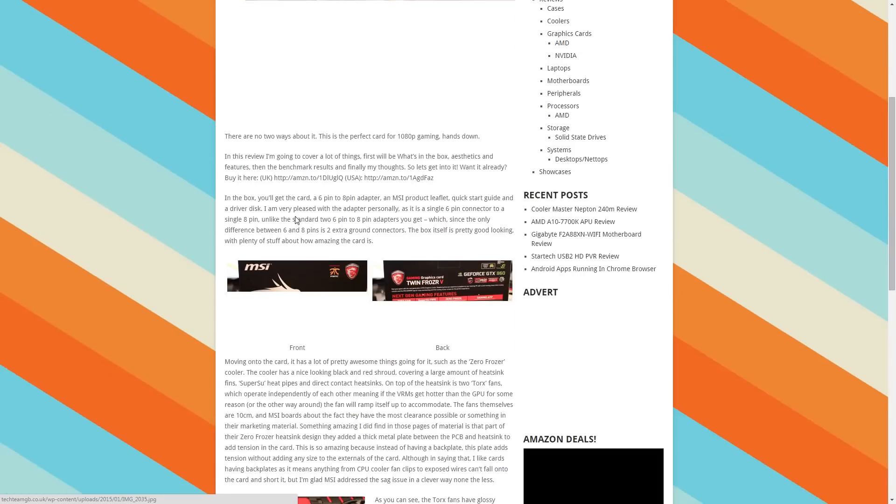
click(268, 210)
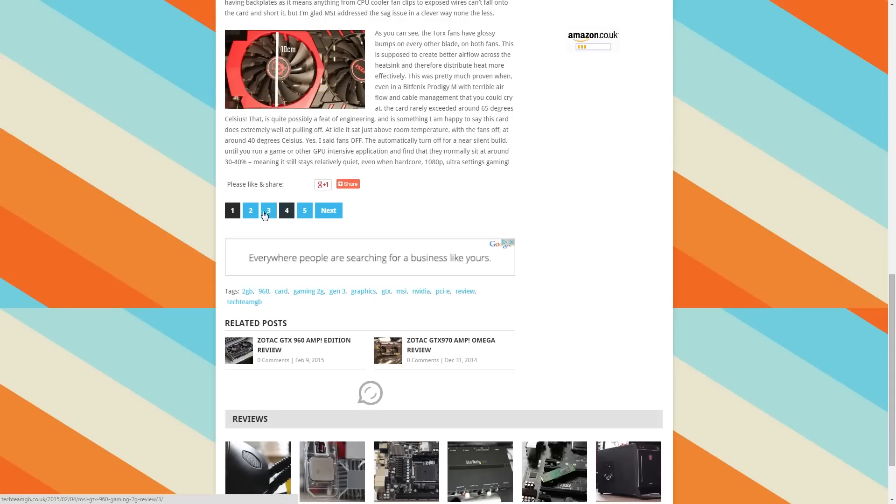
click(250, 210)
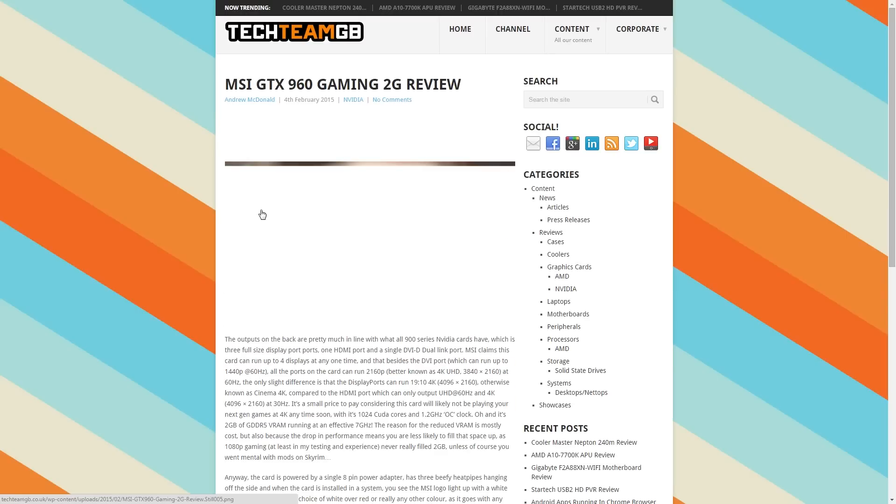
scroll(down, 3)
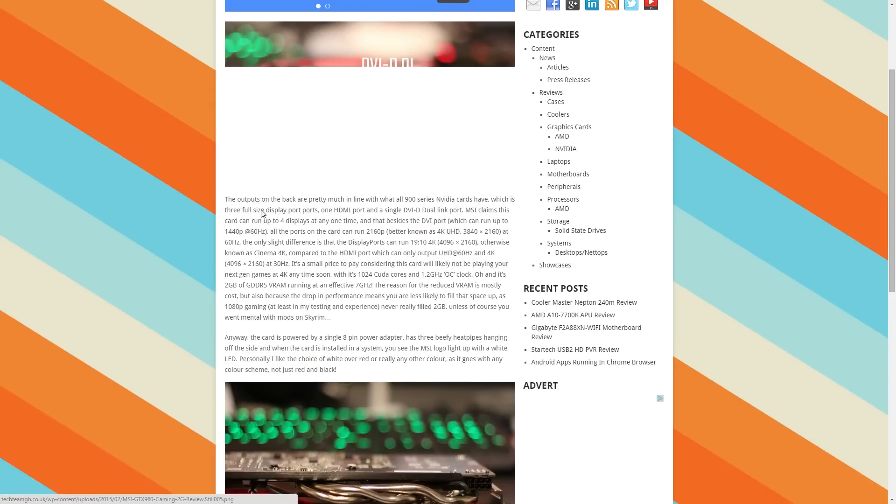
scroll(down, 3)
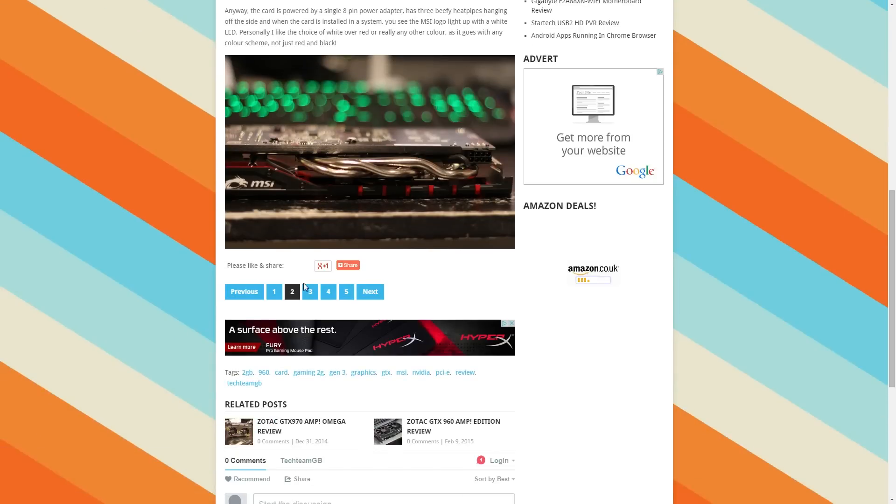
- Continue the GTX 960 review onto page 3's test system details
click(310, 291)
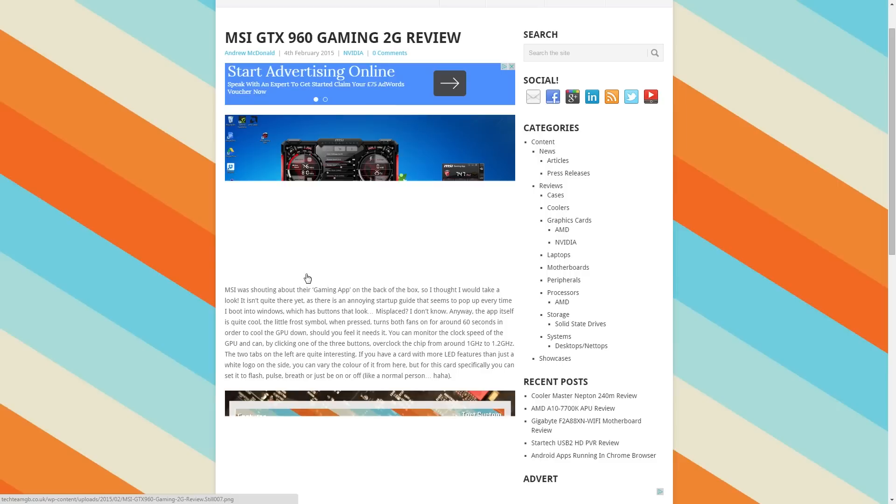
scroll(down, 3)
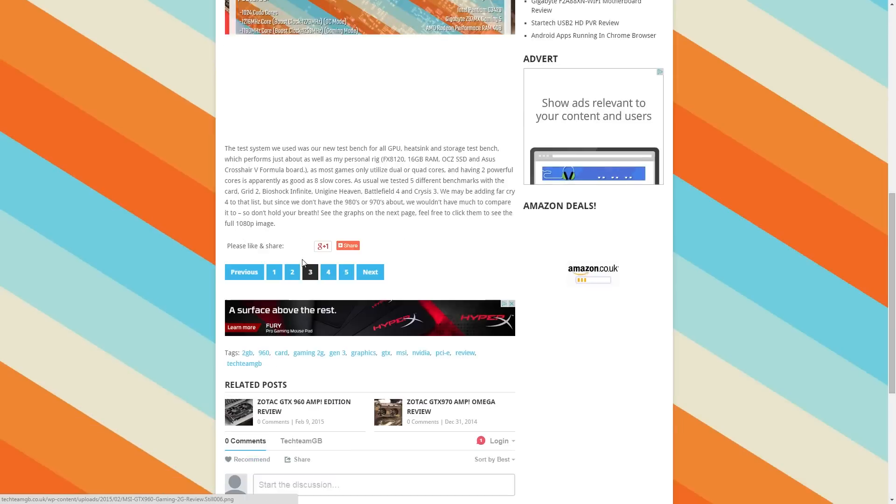
scroll(down, 3)
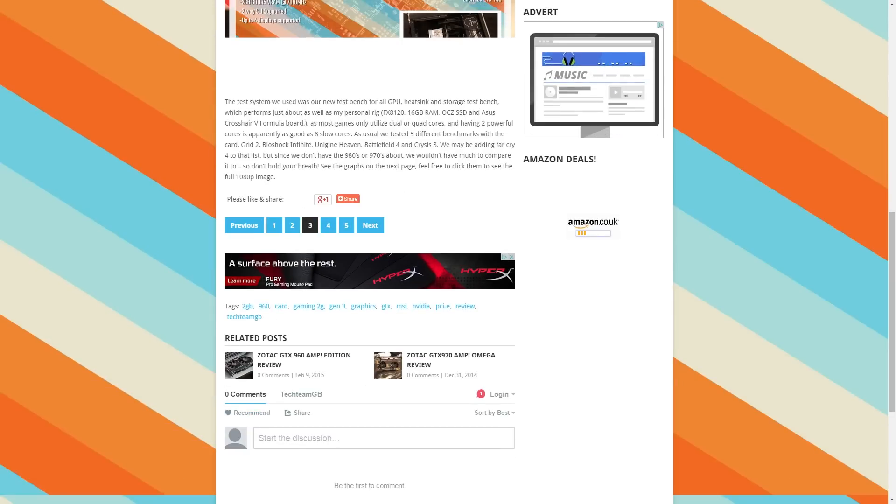